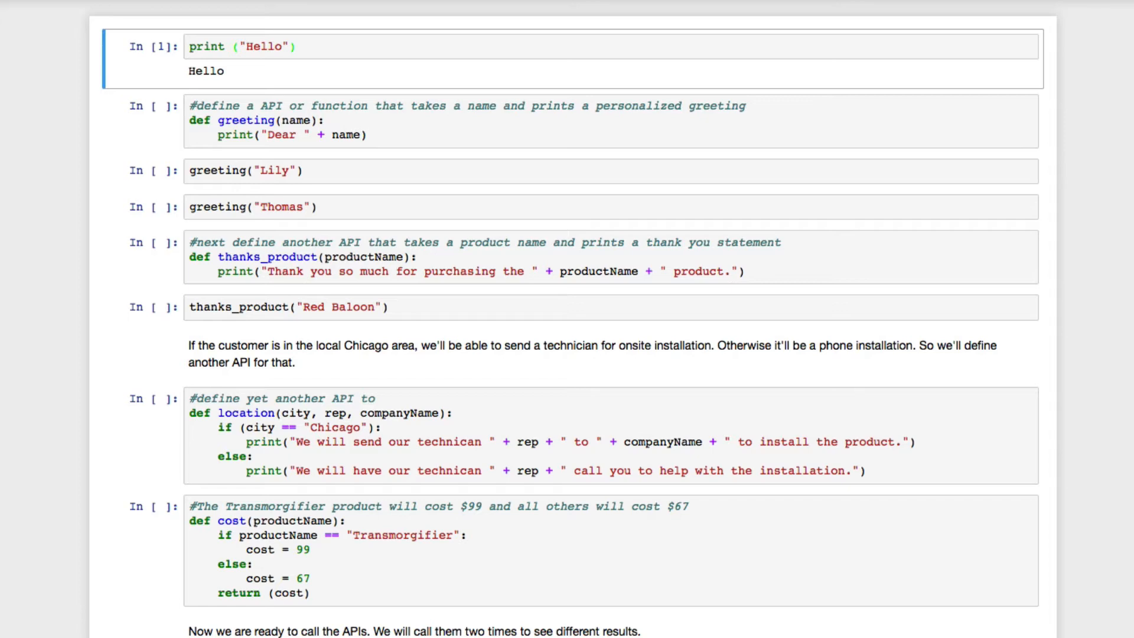
mouse_move(359, 81)
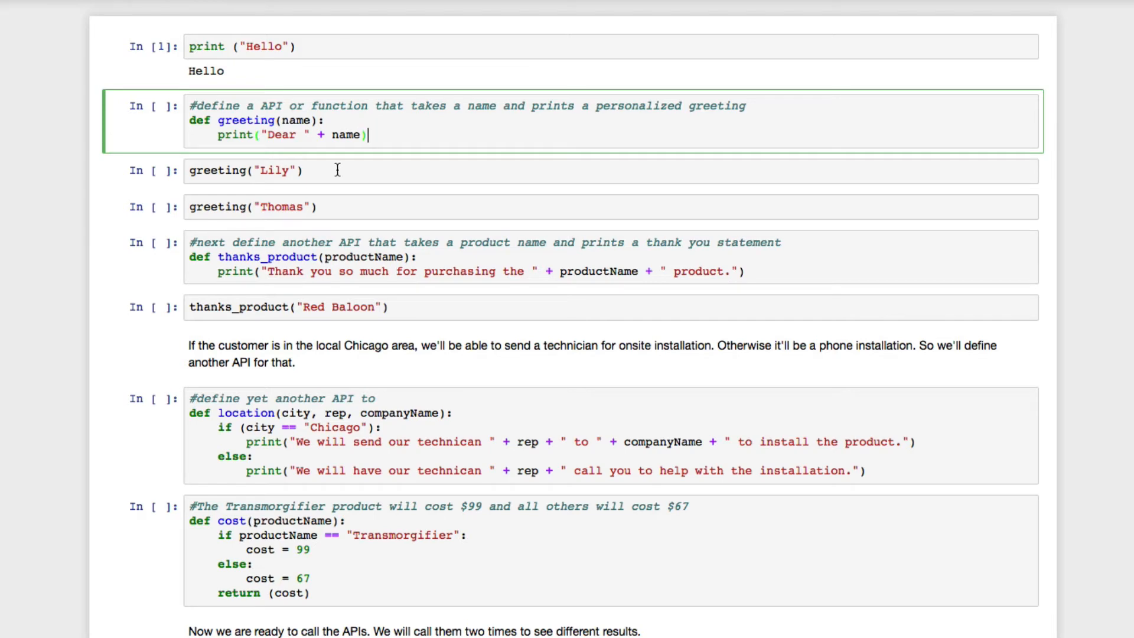
- Scroll down to the greeting cells whose calls print Dear Lily and Dear Thomas
scroll(down, 3)
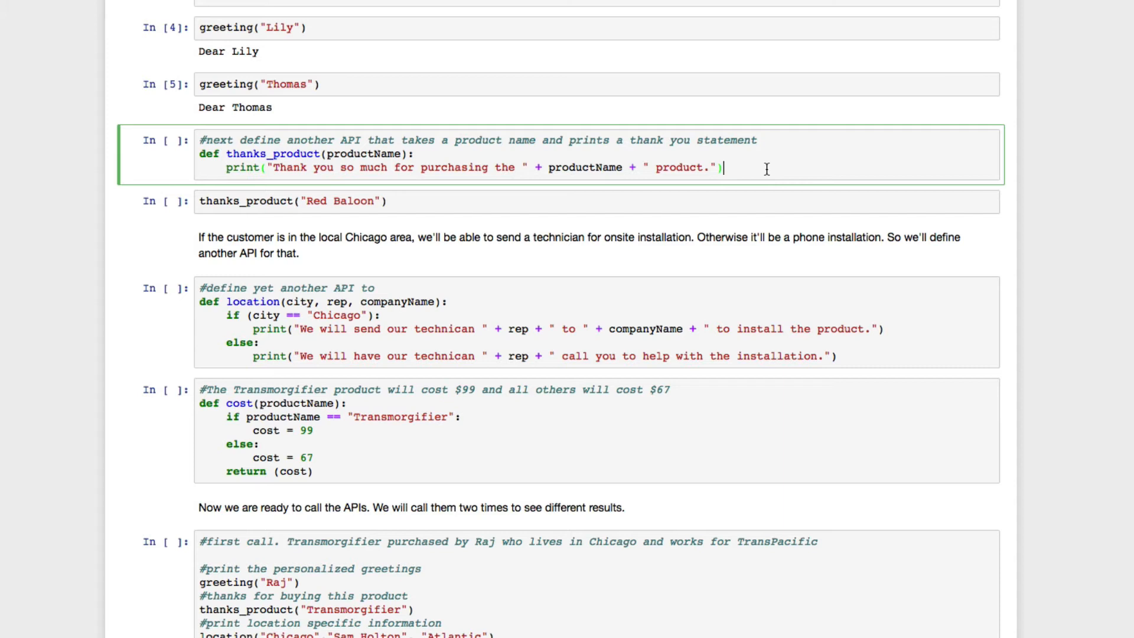
- Review the thanks_product definition and its printed Red Baloon thank-you line
double_click(293, 154)
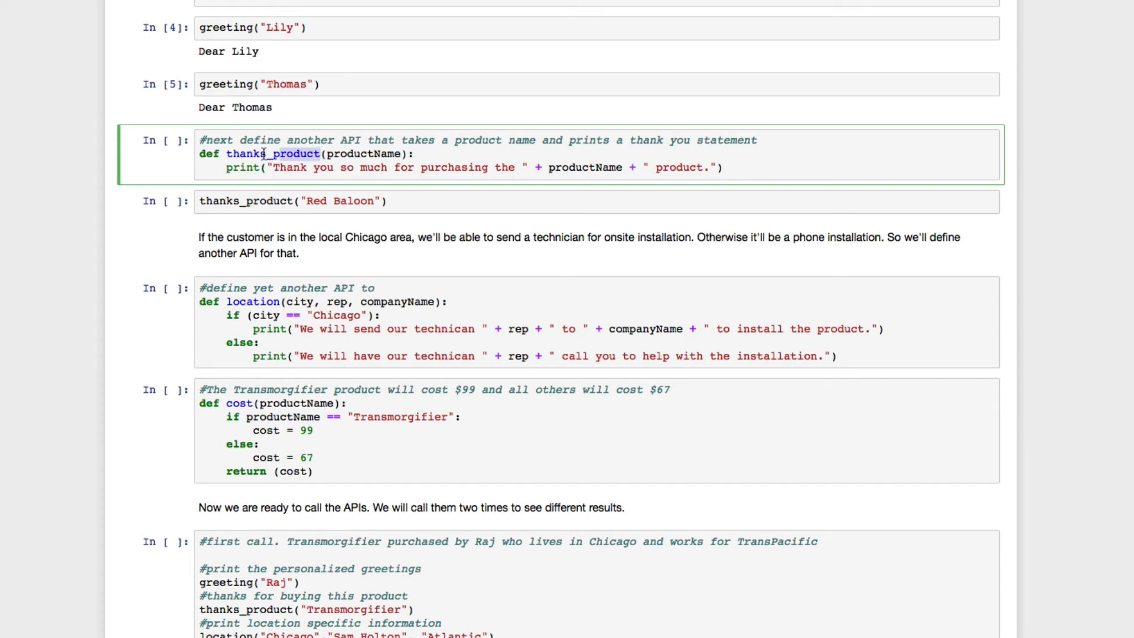
double_click(272, 154)
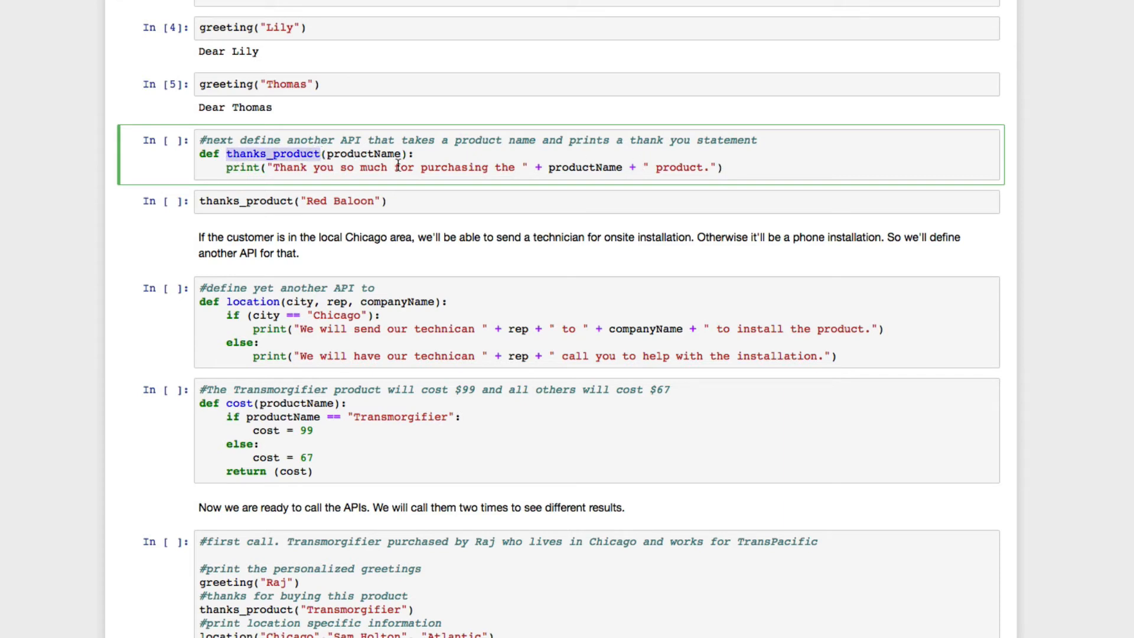
click(767, 168)
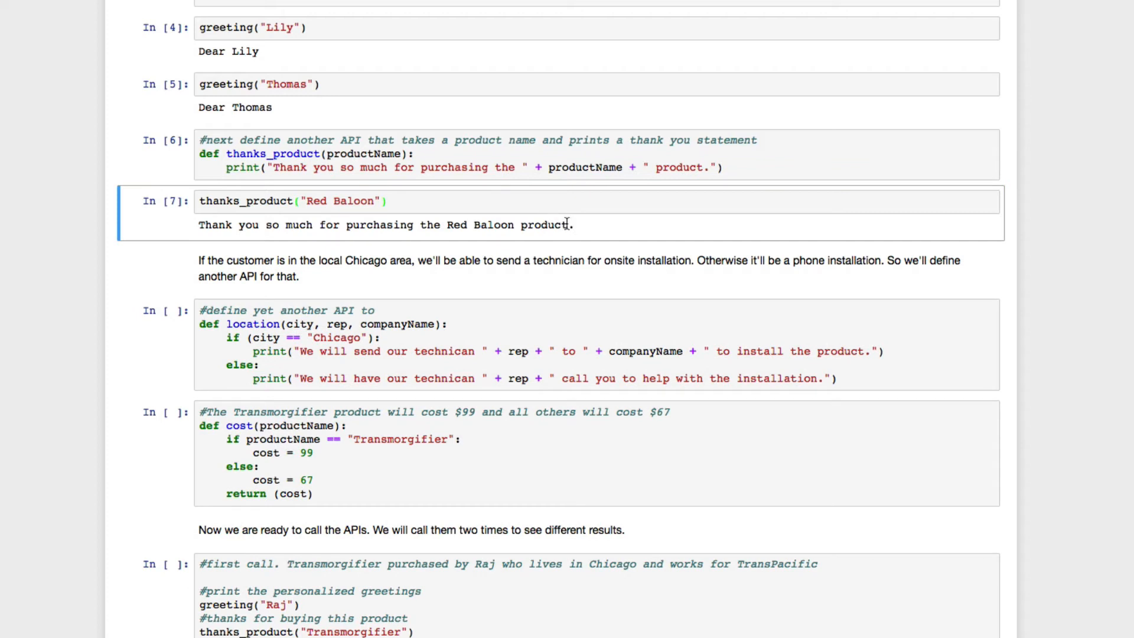
mouse_move(200, 229)
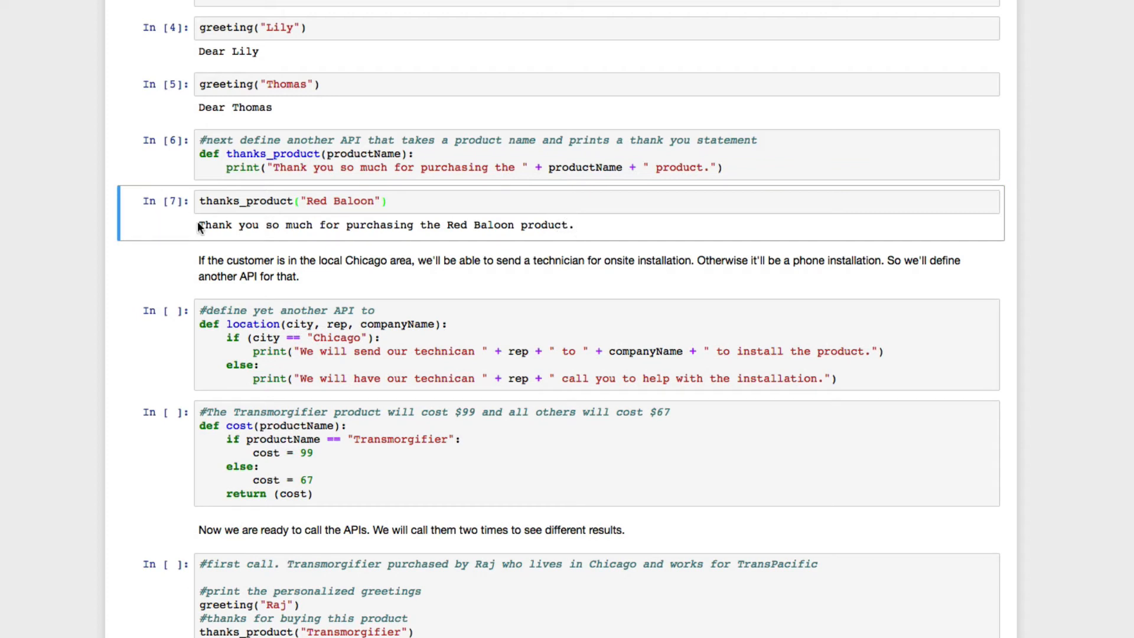
drag(199, 225, 574, 225)
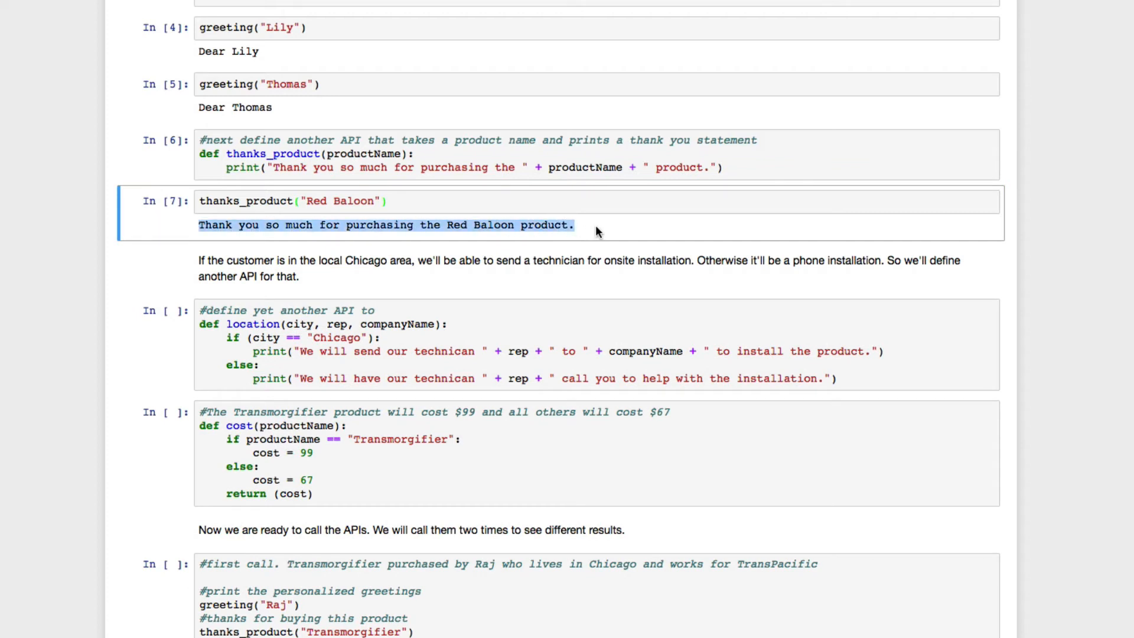
mouse_move(306, 281)
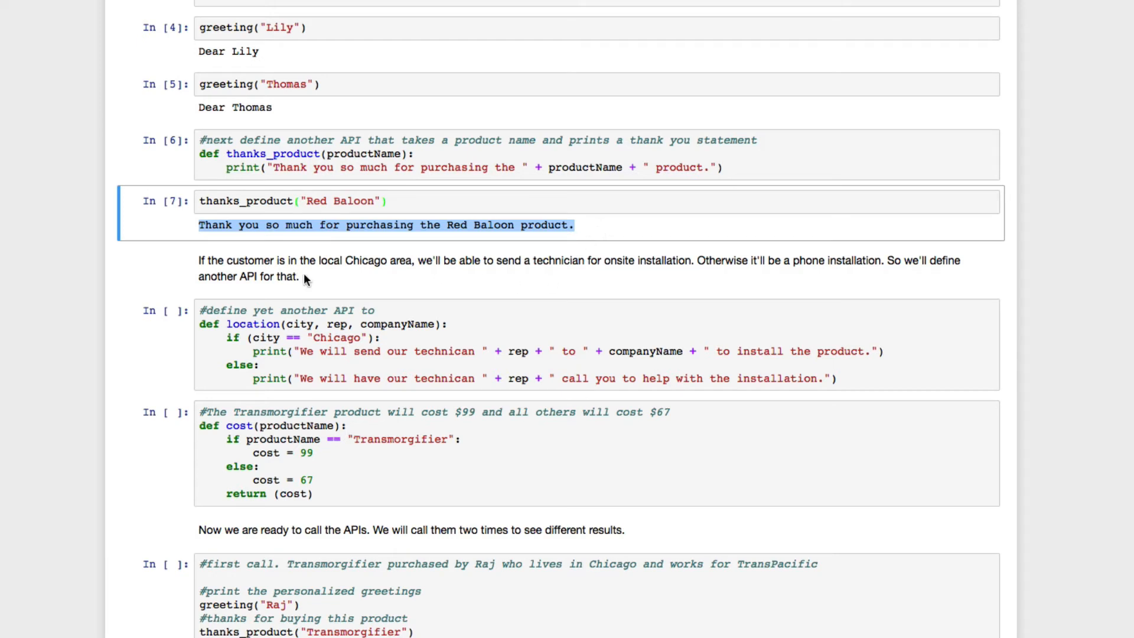
click(334, 264)
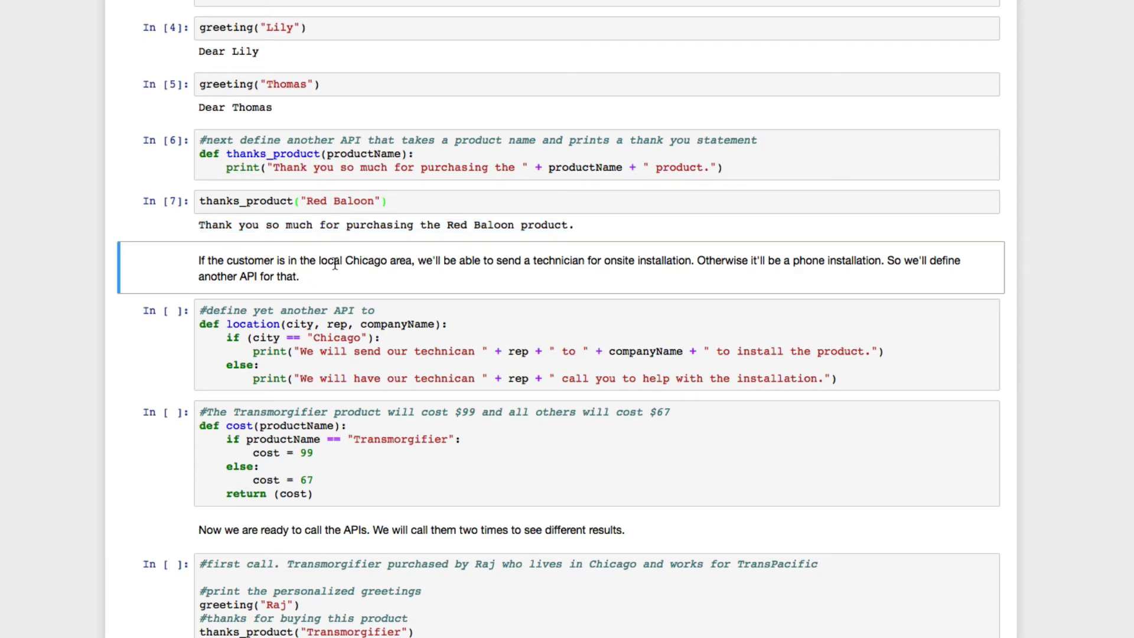
drag(320, 260, 419, 260)
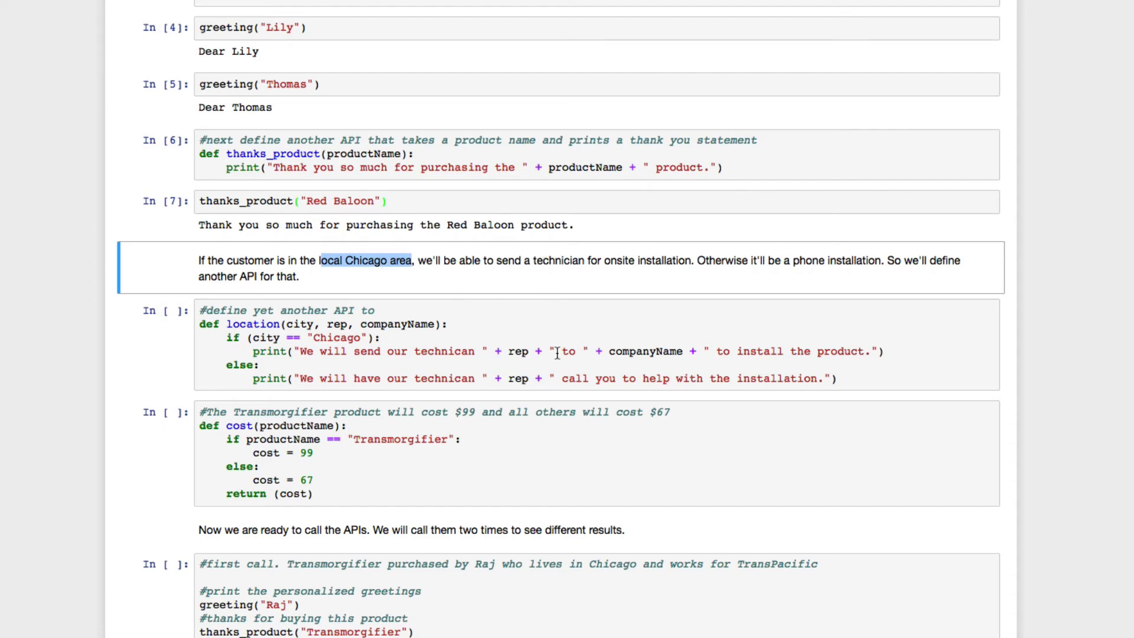
mouse_move(274, 357)
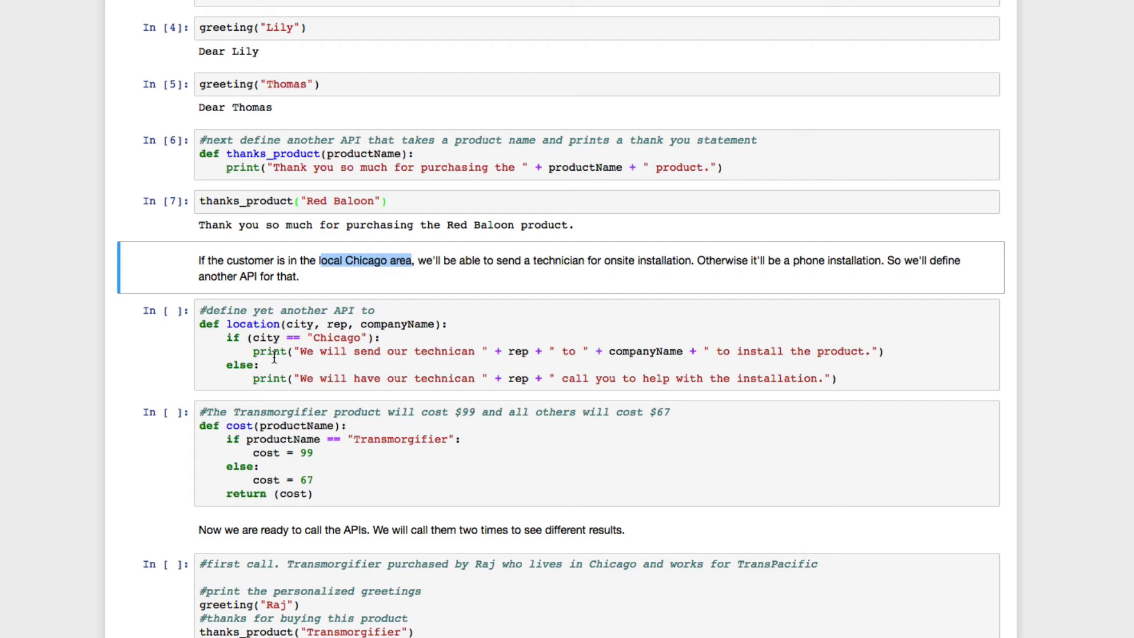
mouse_move(758, 374)
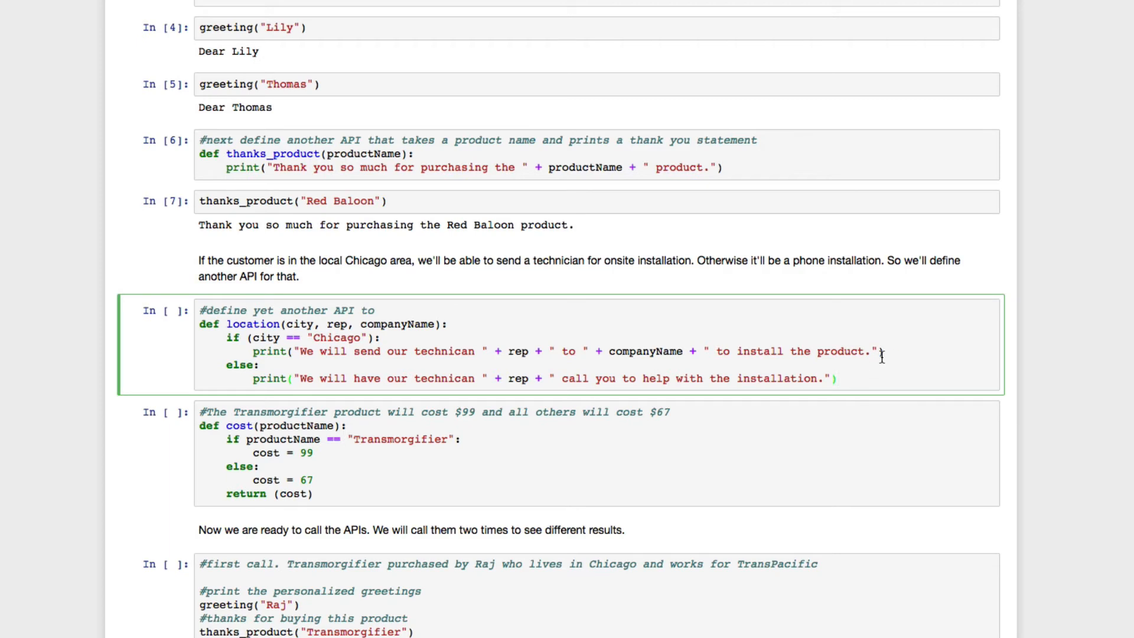
- Run the location and cost function definitions as cells 8 and 9
key(Shift+Enter)
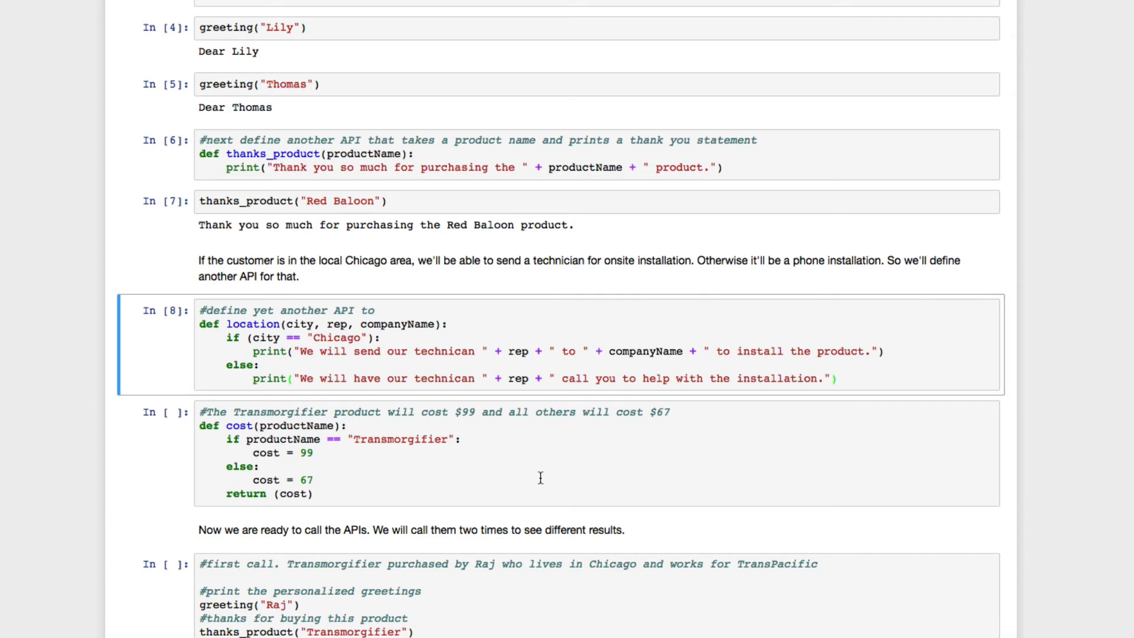
click(447, 412)
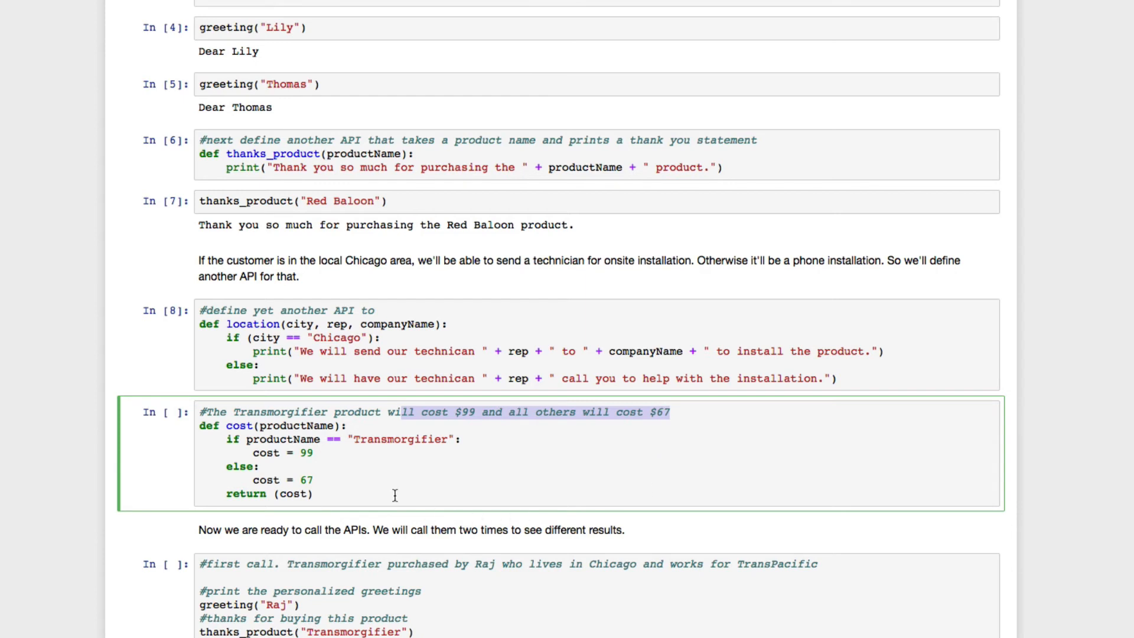
click(317, 494)
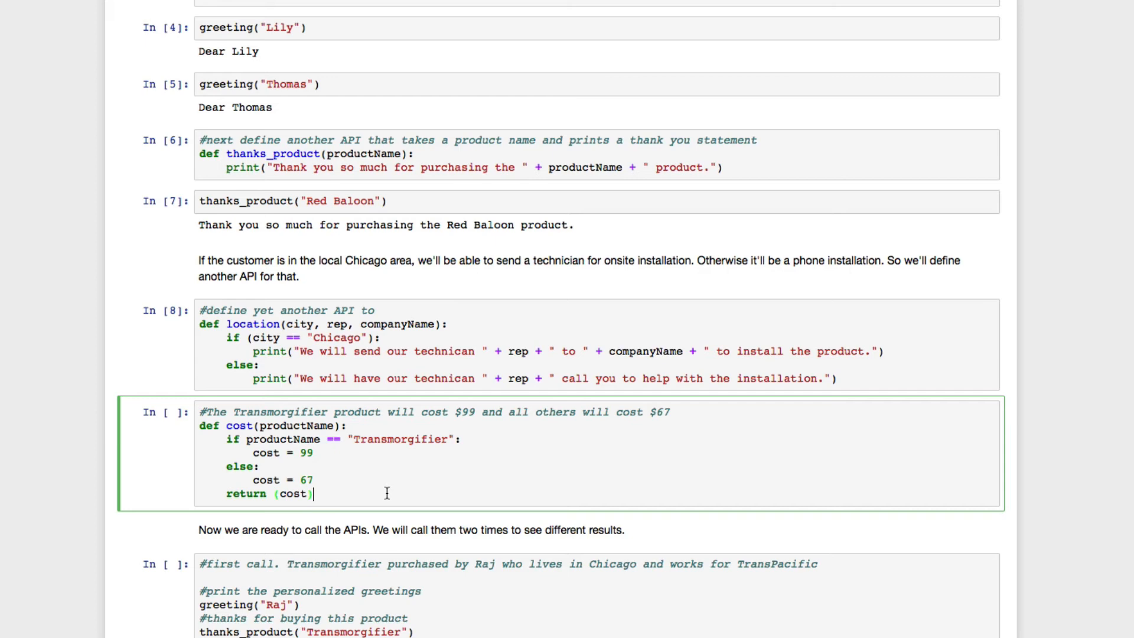
key(Shift+Enter)
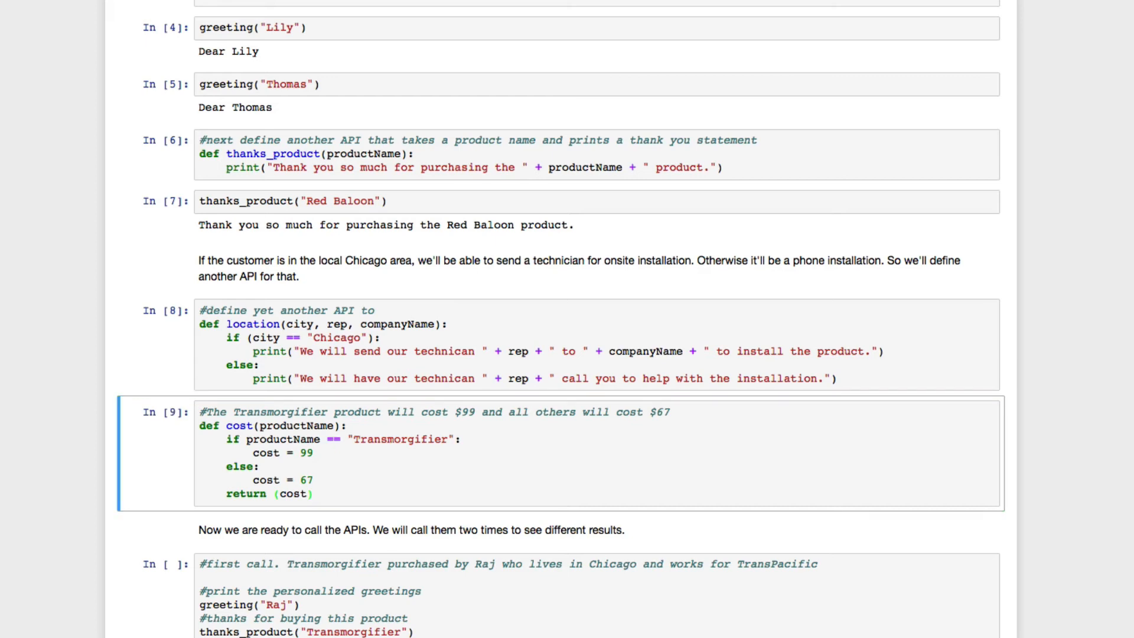
scroll(down, 3)
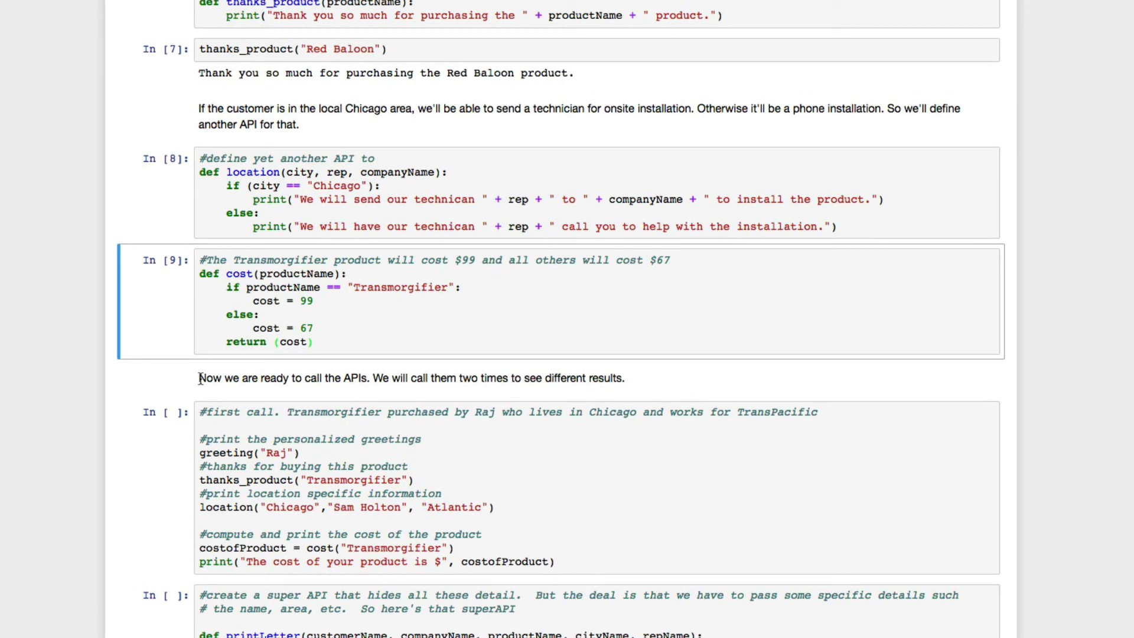
- Review the first call cell for Raj and its printed letter ending with a $ 99 cost
click(404, 378)
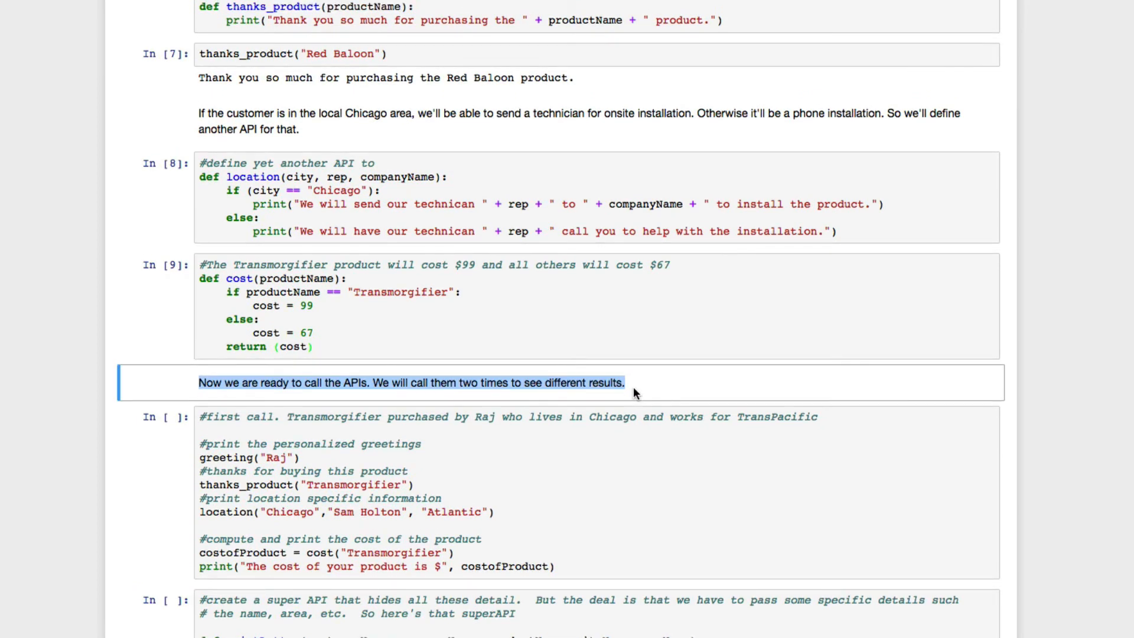
click(284, 458)
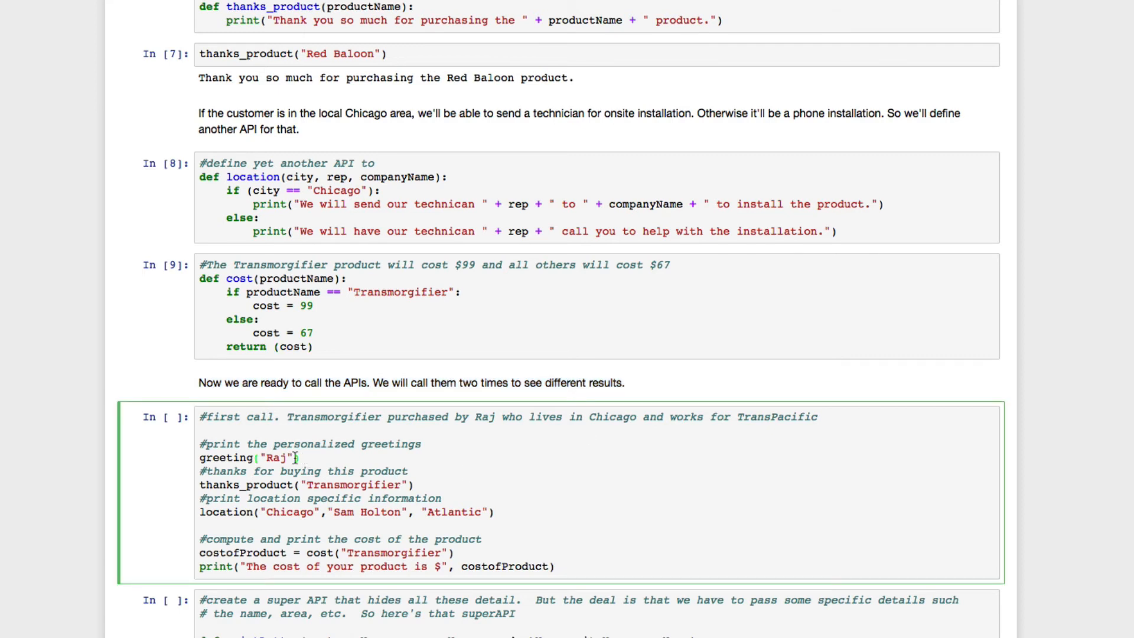
double_click(226, 458)
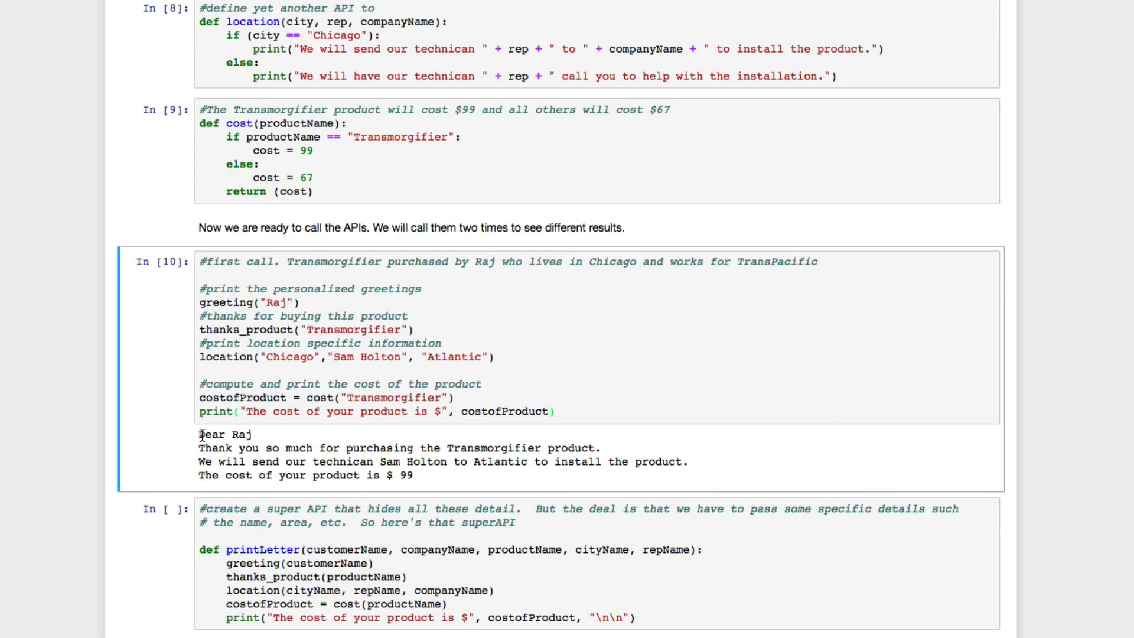
drag(201, 433, 415, 474)
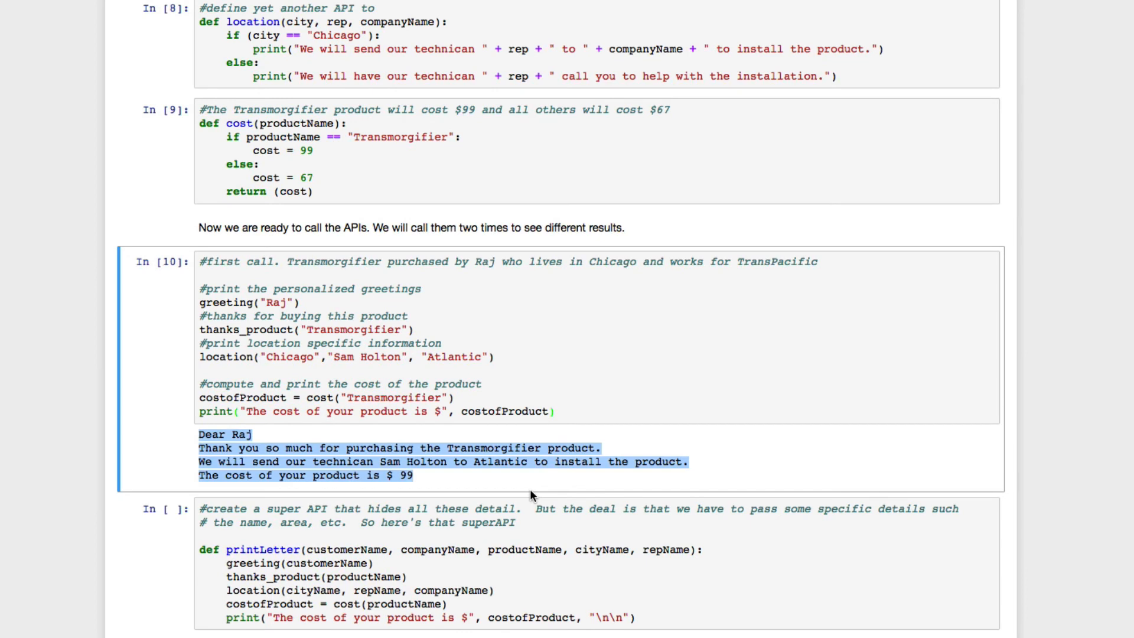
click(503, 486)
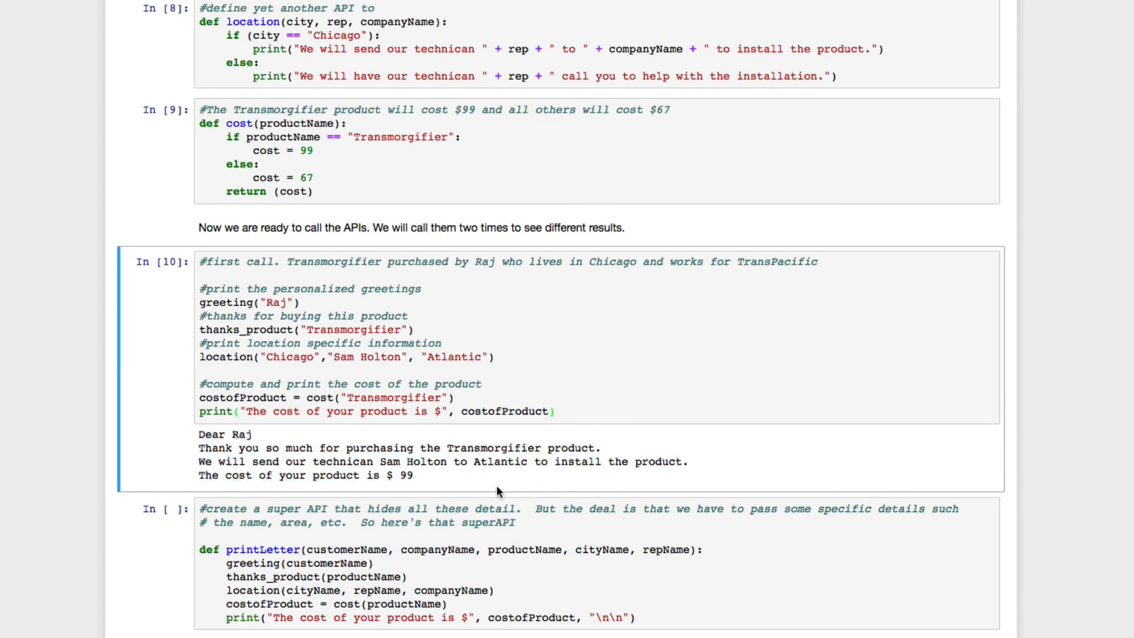
- Run printLetter and its calls, reviewing Raj's $99 letter and Sandy's $67 Bluebubble letter
scroll(down, 3)
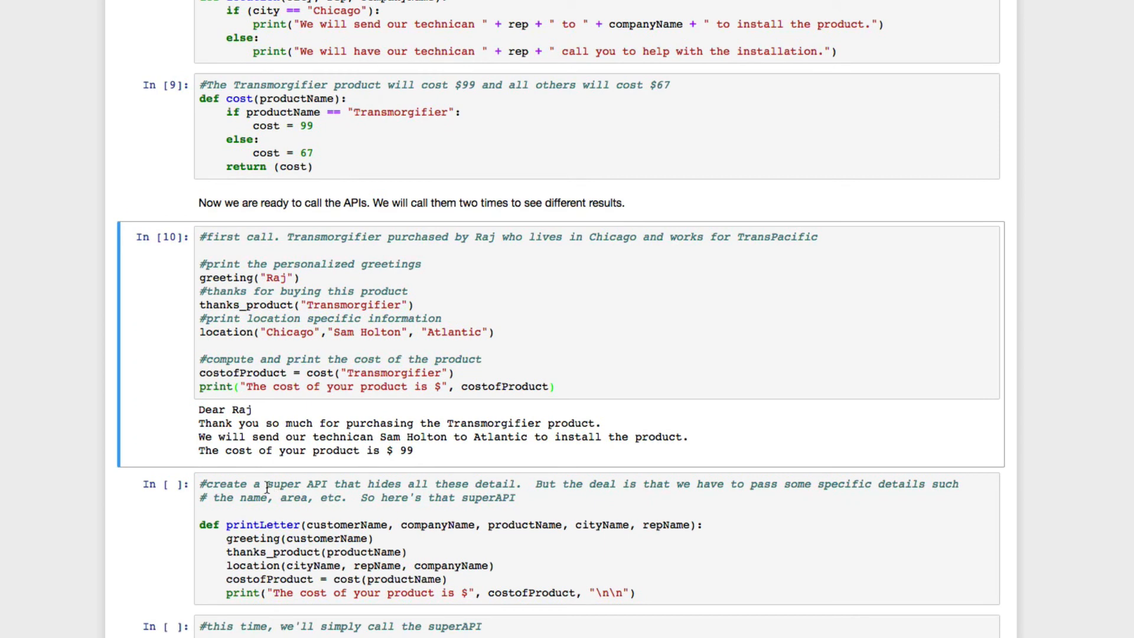
double_click(287, 484)
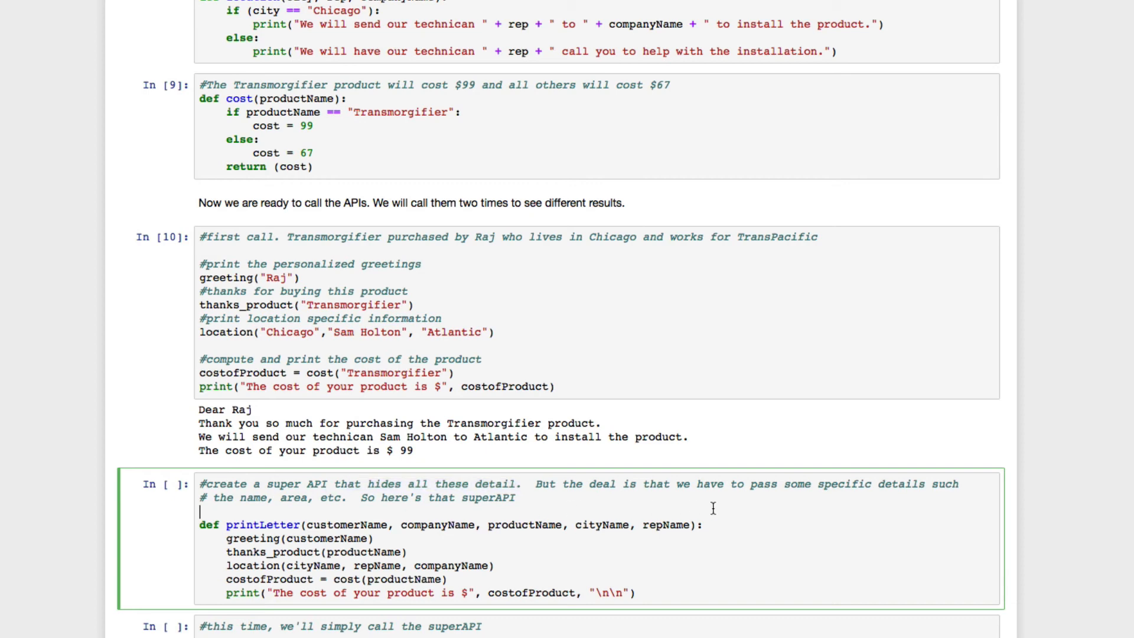
mouse_move(776, 500)
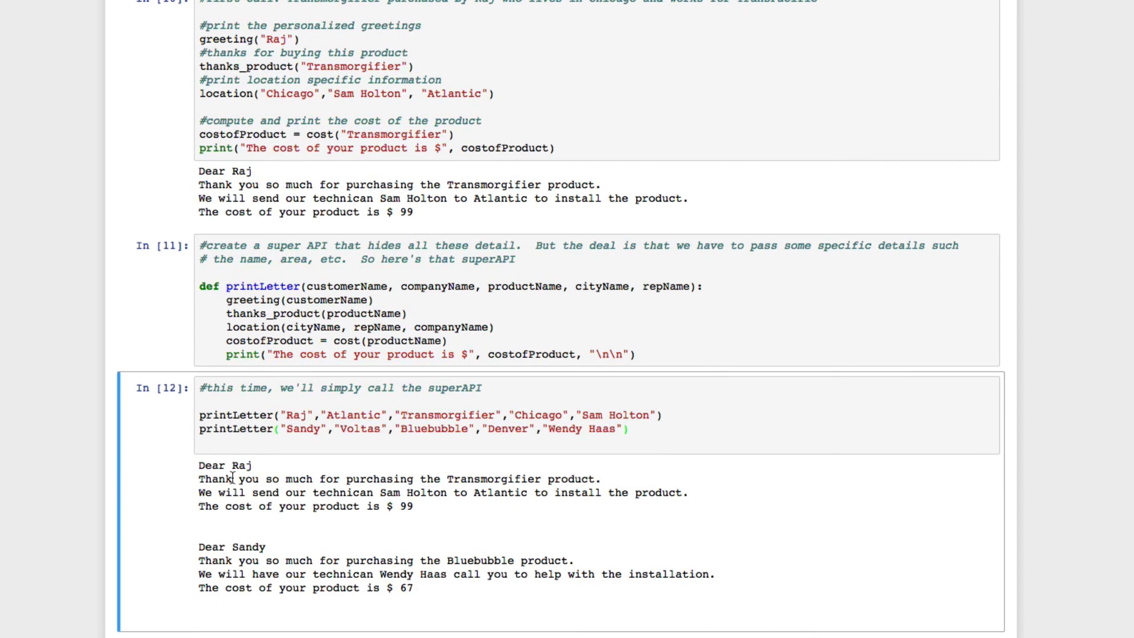
drag(199, 465, 419, 506)
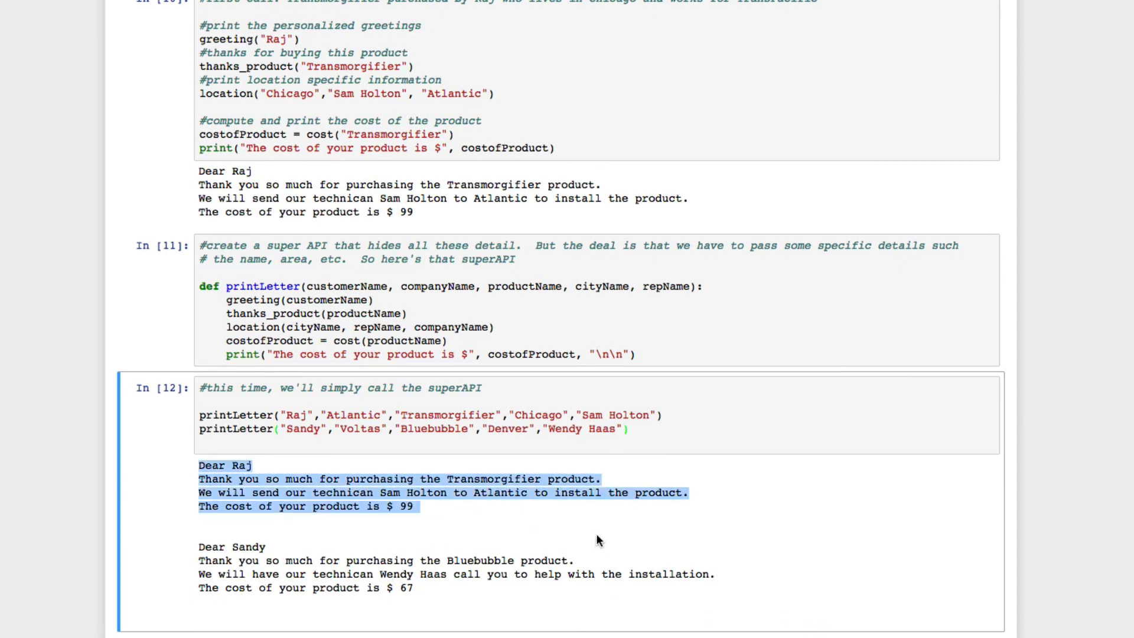
mouse_move(667, 416)
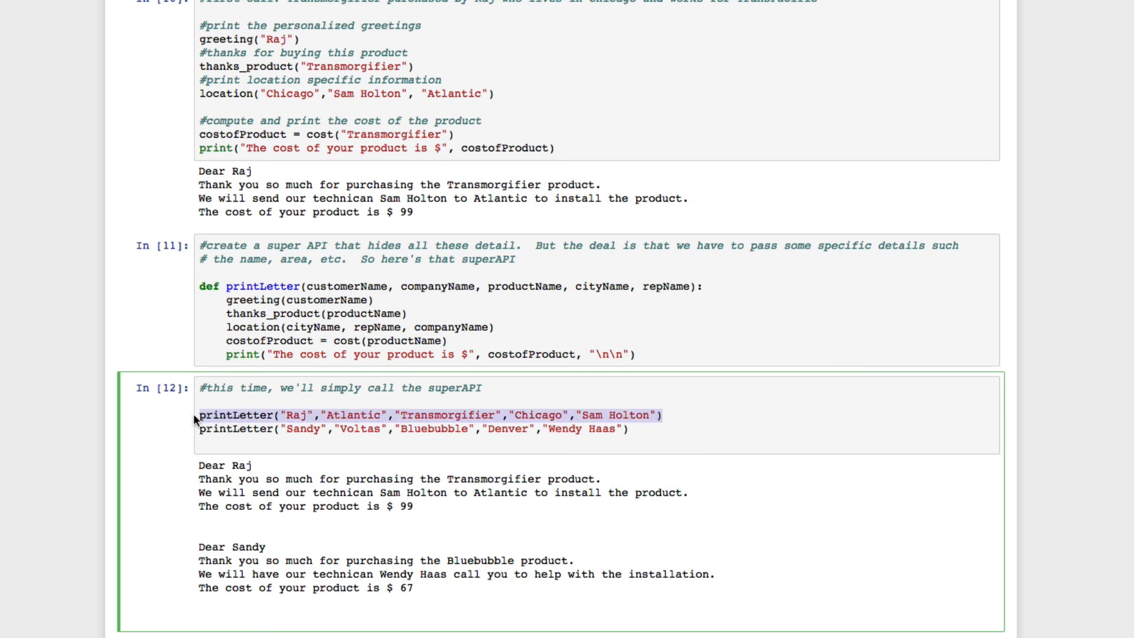
mouse_move(432, 436)
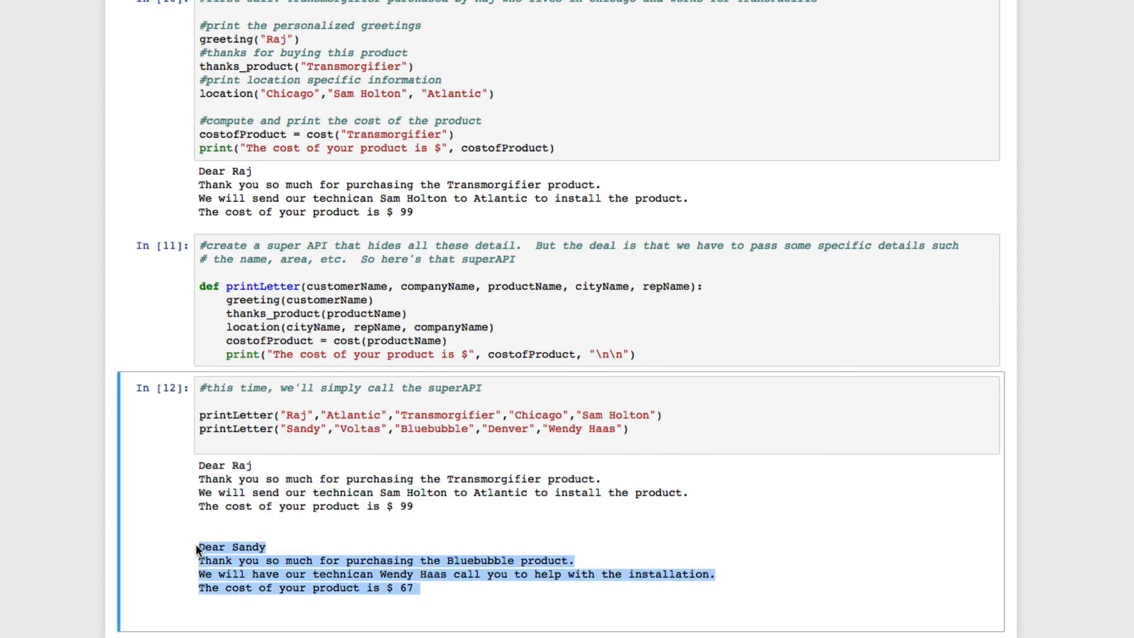
click(631, 428)
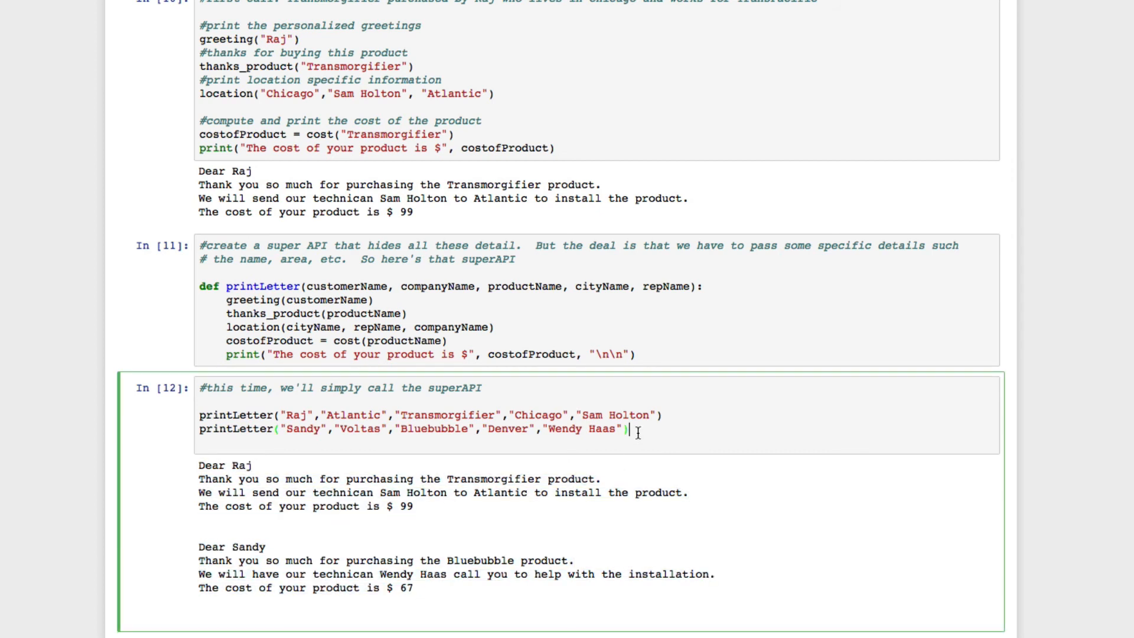